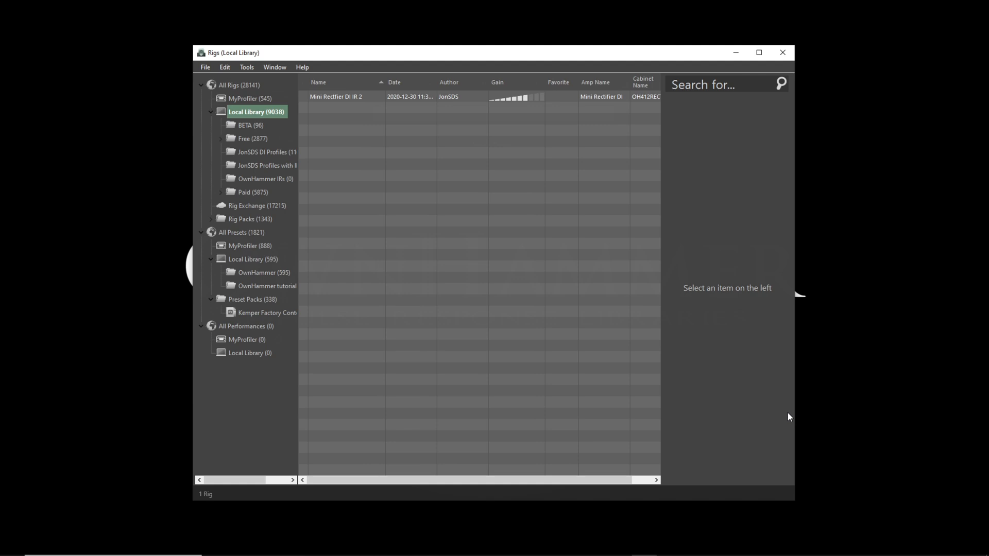
Step: Find Rig Manager 3 for Windows on Kemper's downloads page, then go to ownhammer.com
{"action": "left_click", "coordinate": [250, 99]}
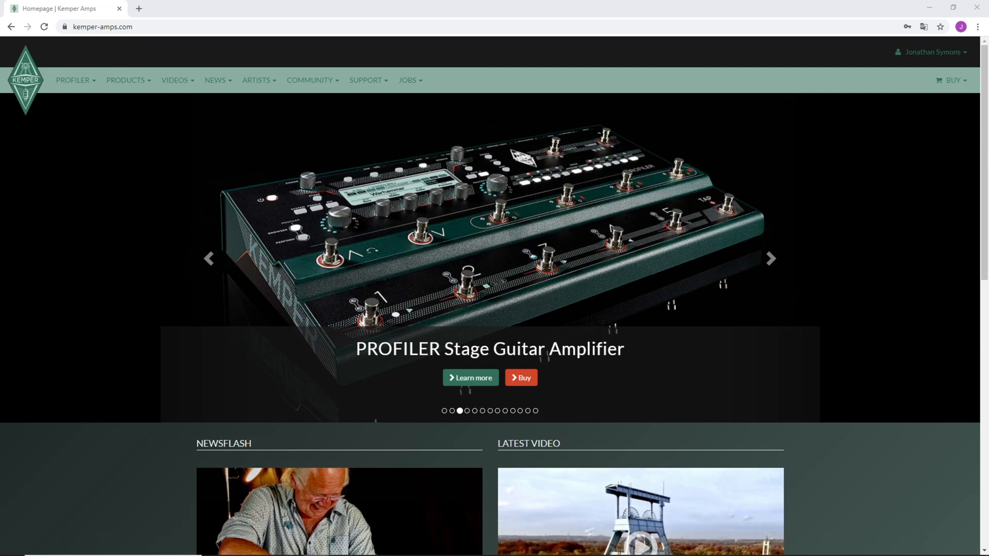
{"action": "left_click", "coordinate": [366, 80]}
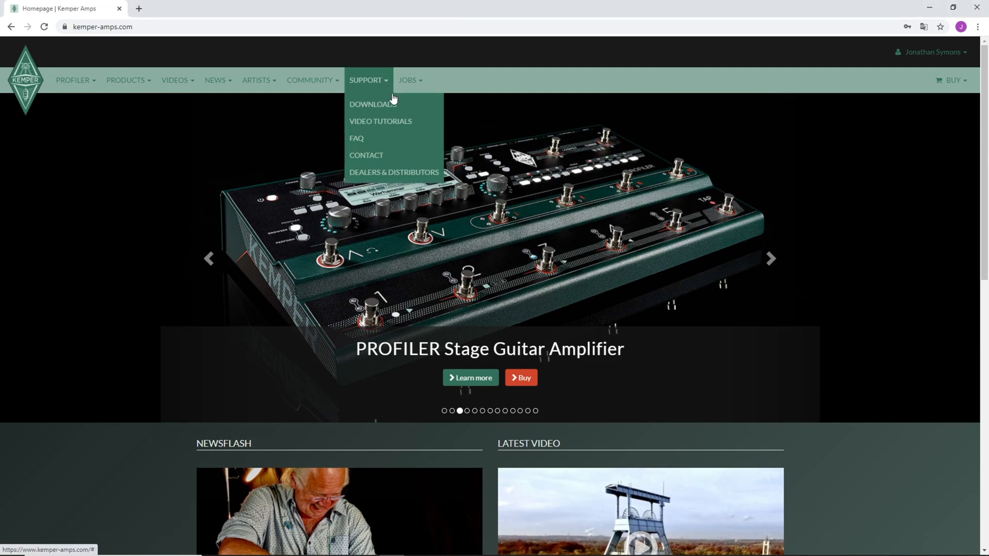
{"action": "left_click", "coordinate": [371, 104]}
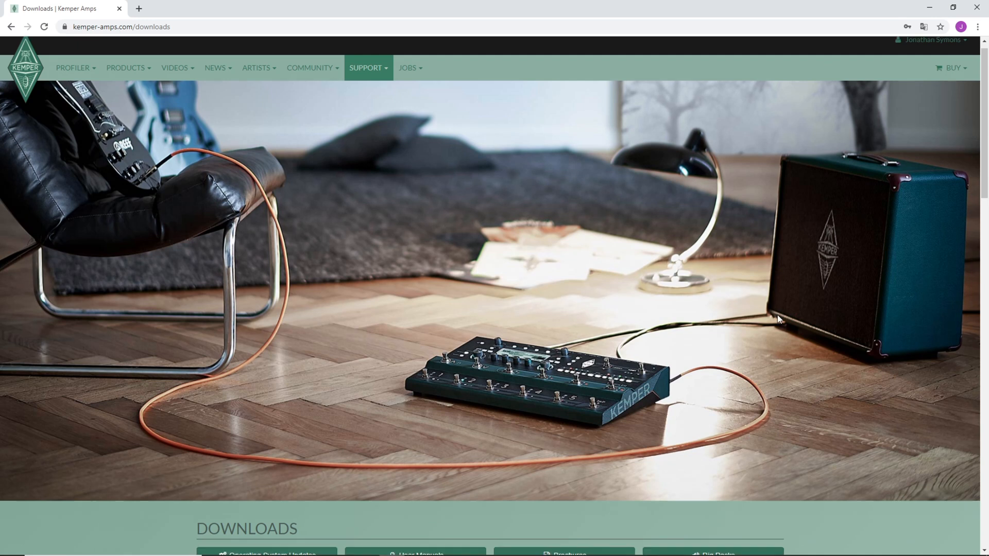
{"action": "scroll", "scroll_direction": "down", "scroll_amount": 3}
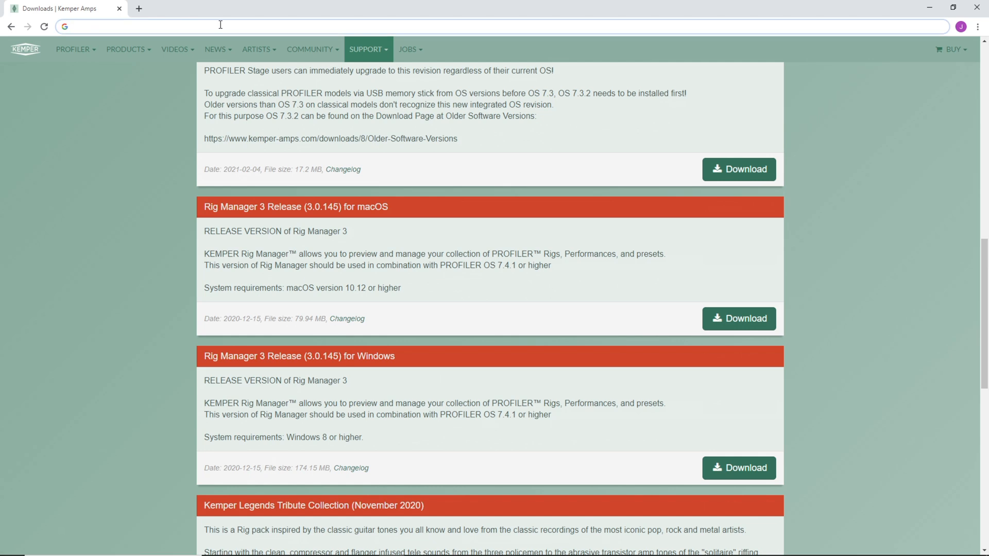
{"action": "type", "text": "ownhammer.com/store/"}
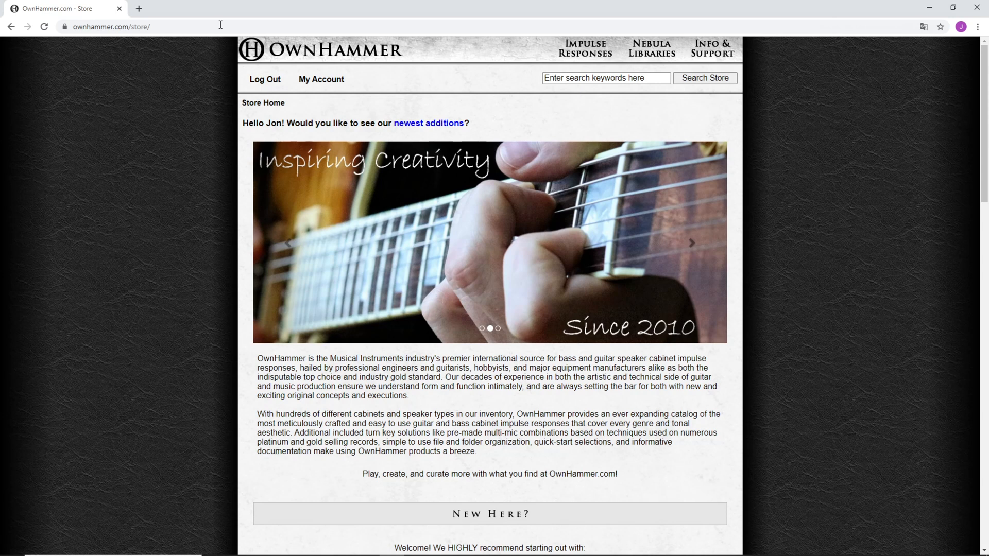
Step: Check OwnHammer's File Formats tutorial: Kemper Profiler takes Mono 44.1 kHz, 200 ms IRs
{"action": "left_click", "coordinate": [711, 48]}
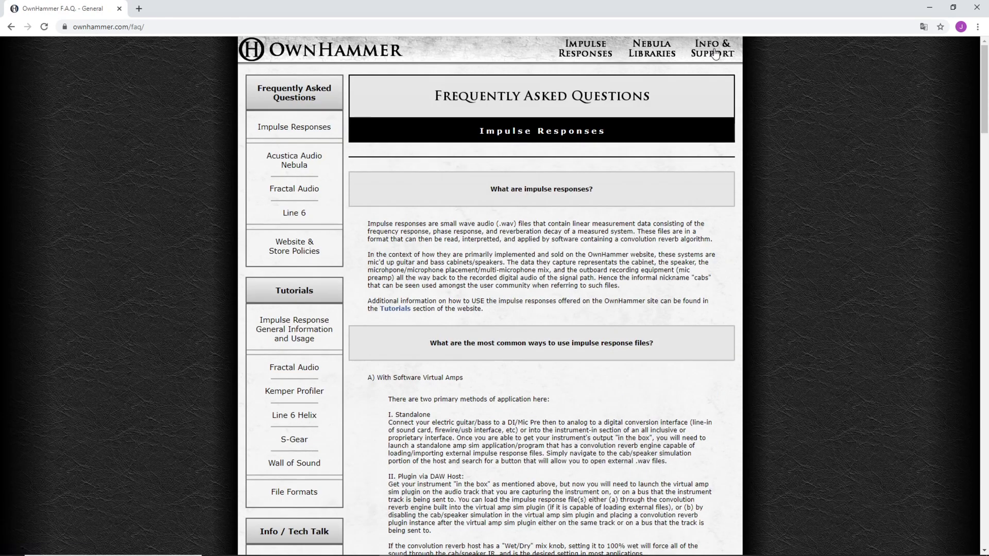
{"action": "left_click", "coordinate": [293, 492]}
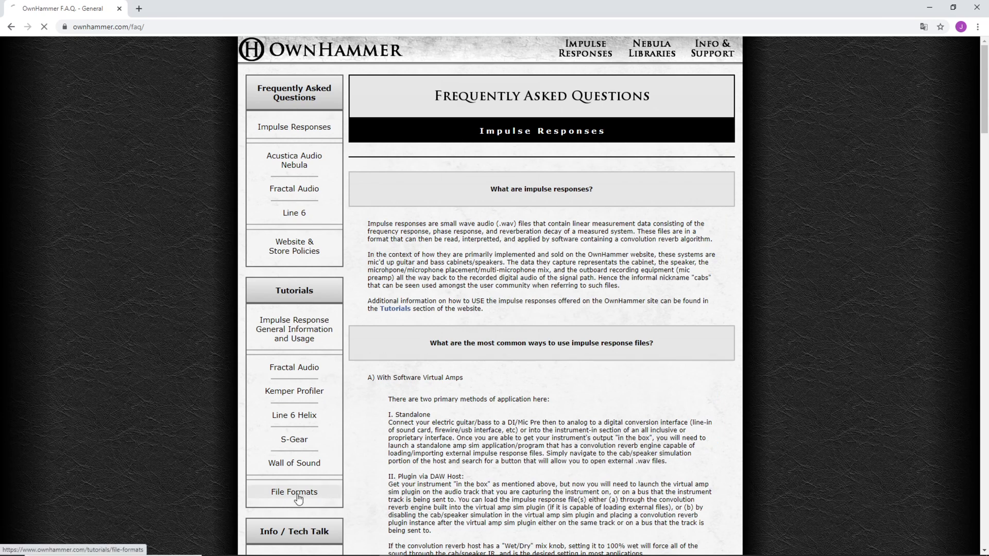
{"action": "left_click", "coordinate": [293, 492]}
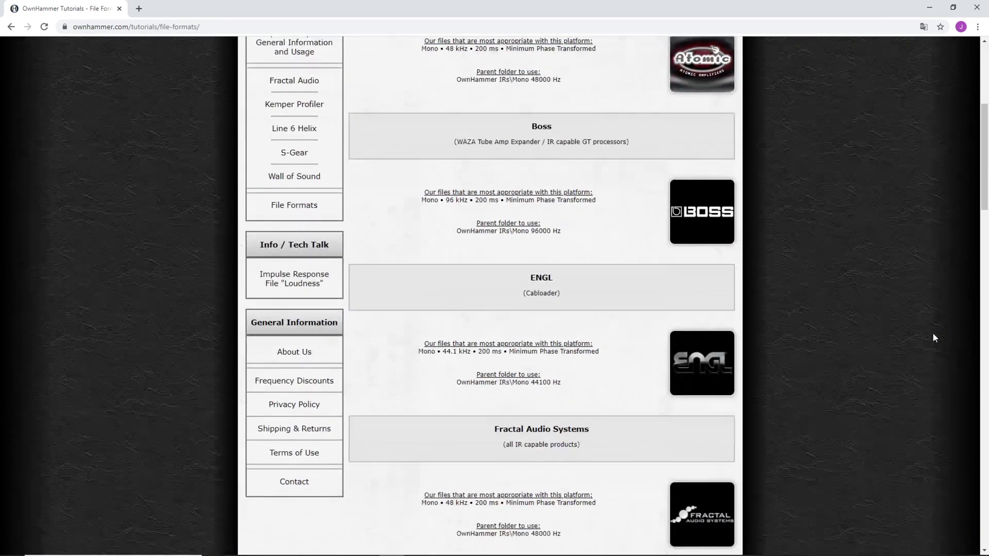
{"action": "scroll", "scroll_direction": "down", "scroll_amount": 3}
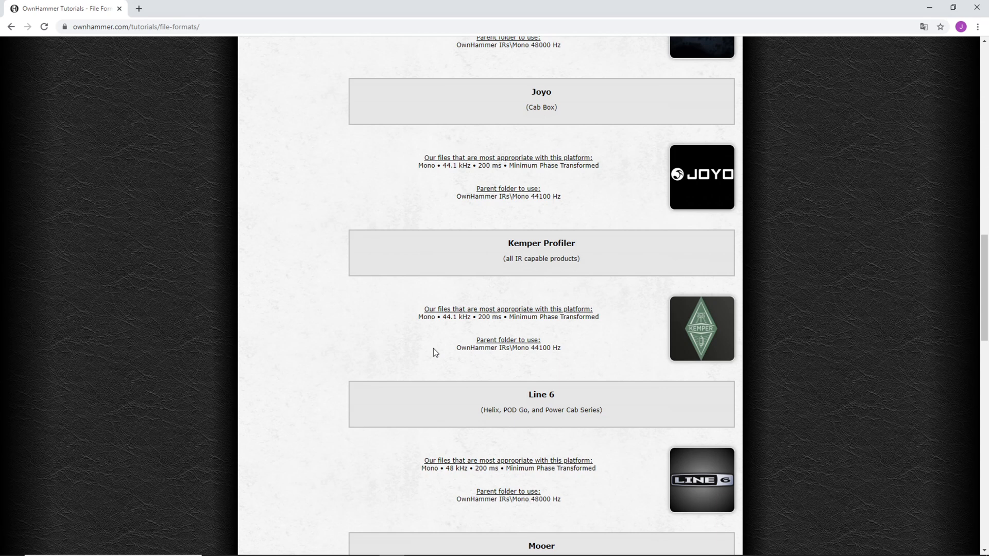
{"action": "scroll", "scroll_direction": "up", "scroll_amount": 3}
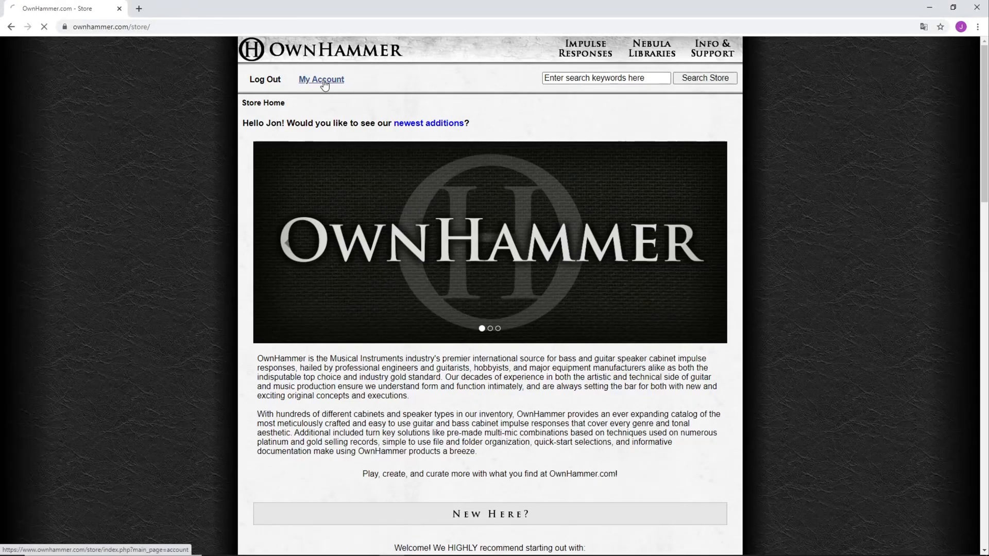
Step: Save OH_Heavy-Hitters-I_44.zip from order 76002 into the OwnHammer folder
{"action": "left_click", "coordinate": [321, 79]}
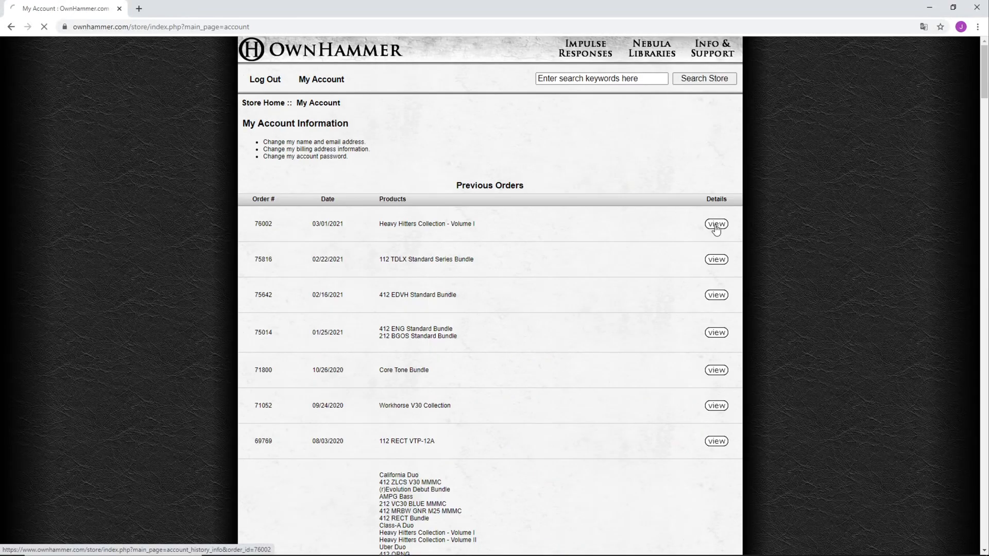
{"action": "left_click", "coordinate": [716, 224]}
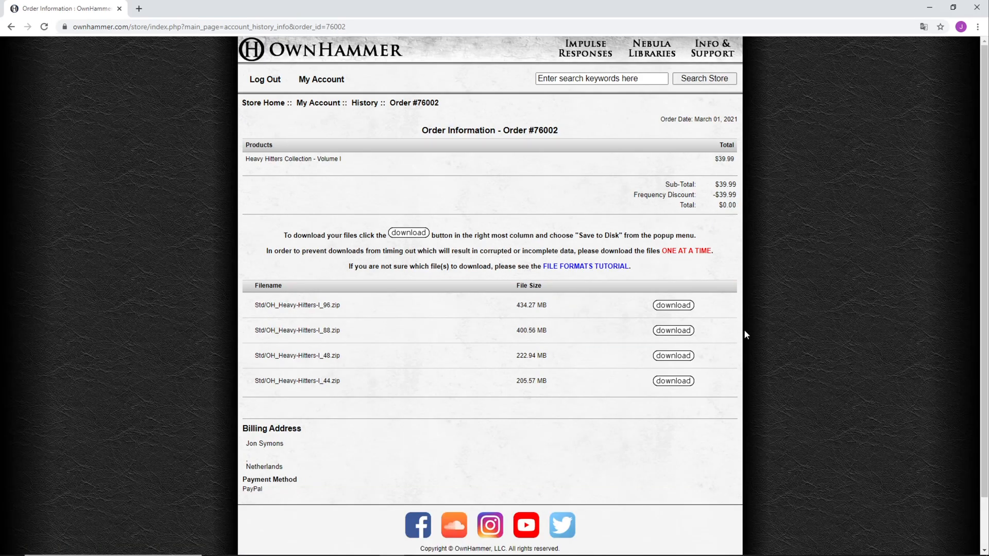
{"action": "left_click", "coordinate": [672, 381]}
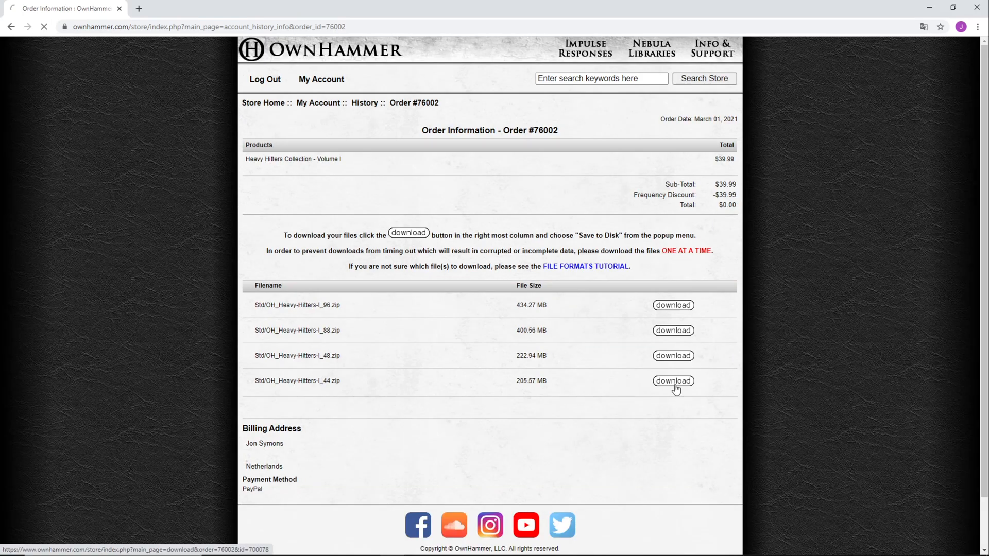
{"action": "left_click", "coordinate": [672, 381]}
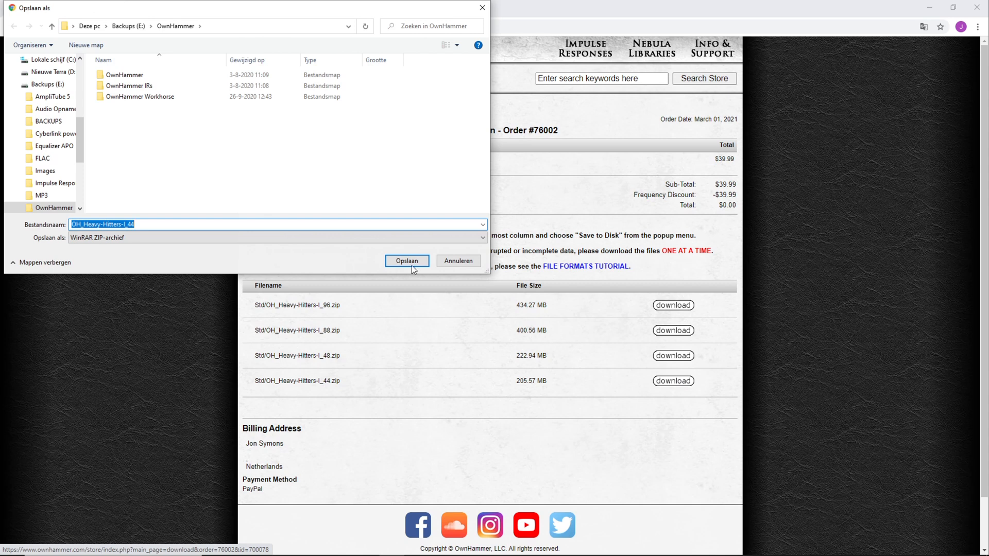
{"action": "left_click", "coordinate": [407, 261]}
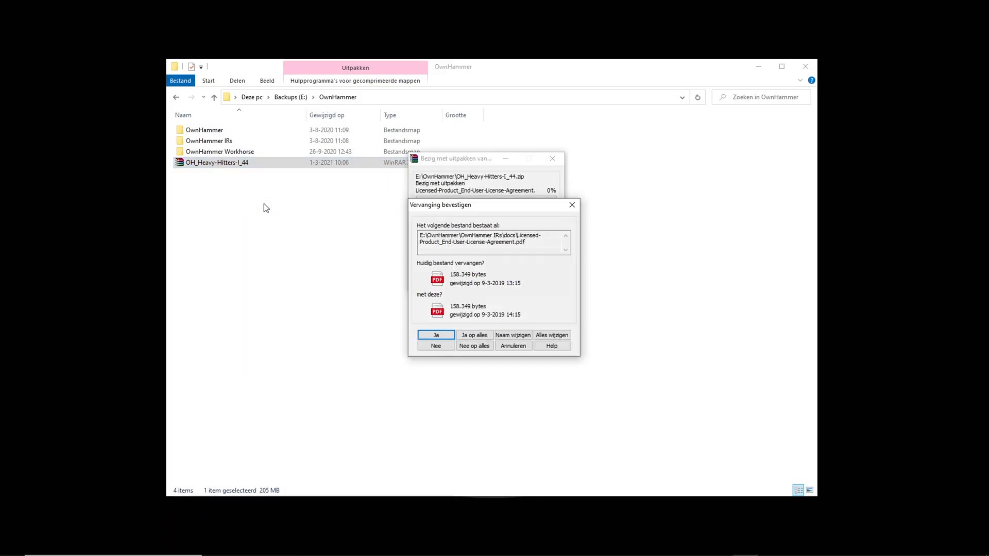
Step: Confirm 'Ja op alles' to overwrite existing files while extracting OH_Heavy-Hitters-I_44
{"action": "left_click", "coordinate": [435, 335]}
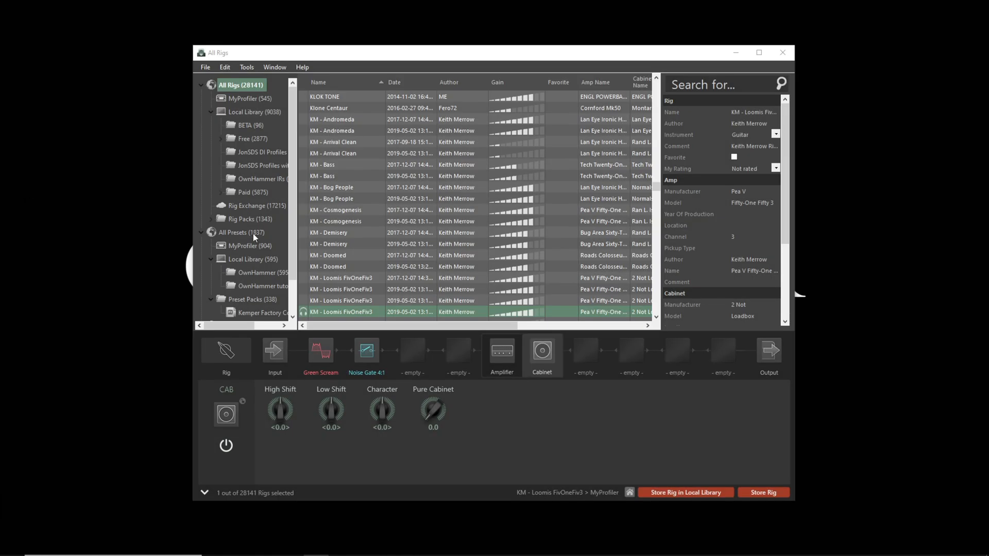
{"action": "mouse_move", "coordinate": [270, 290]}
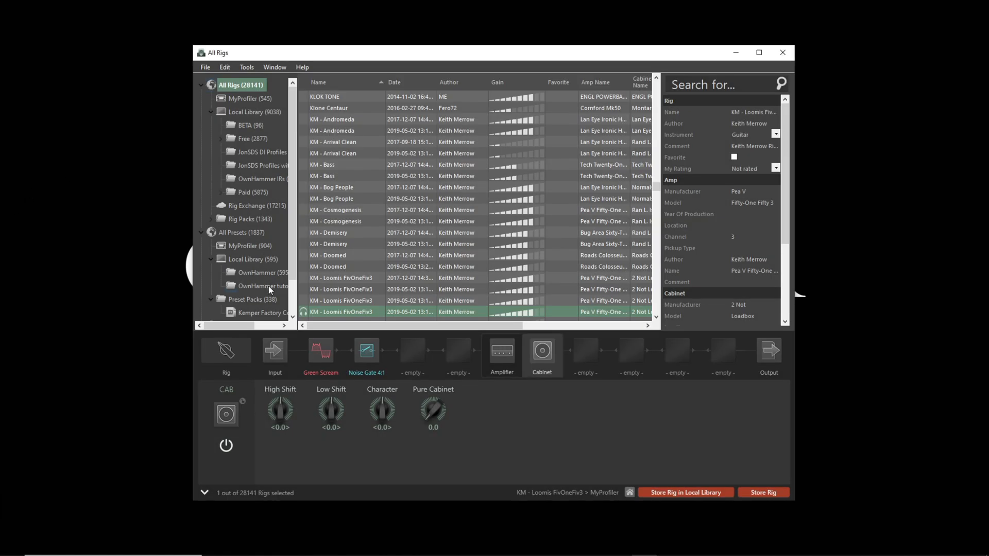
Step: Select the OwnHammer tutorial folder under Local Library in Rig Manager
{"action": "left_click", "coordinate": [265, 286]}
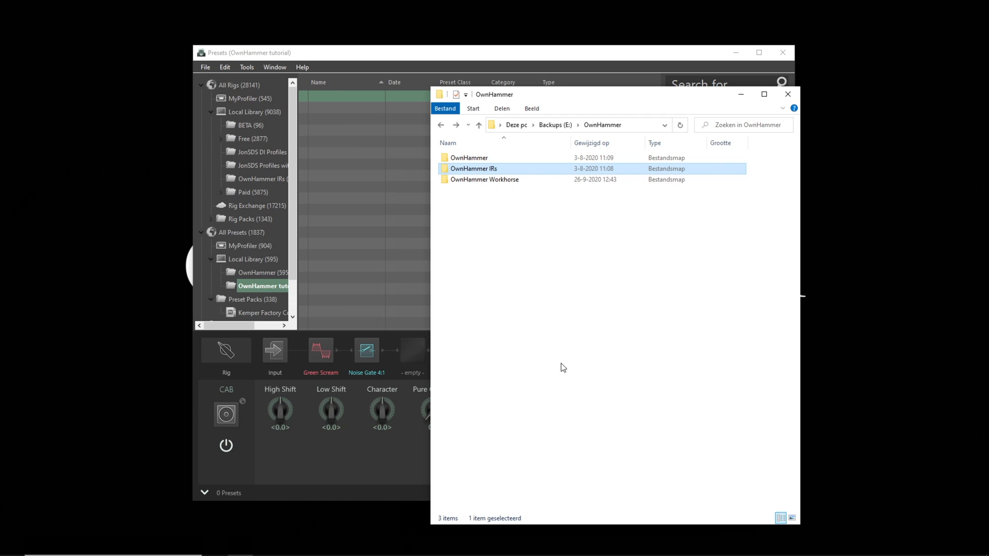
{"action": "mouse_move", "coordinate": [505, 171]}
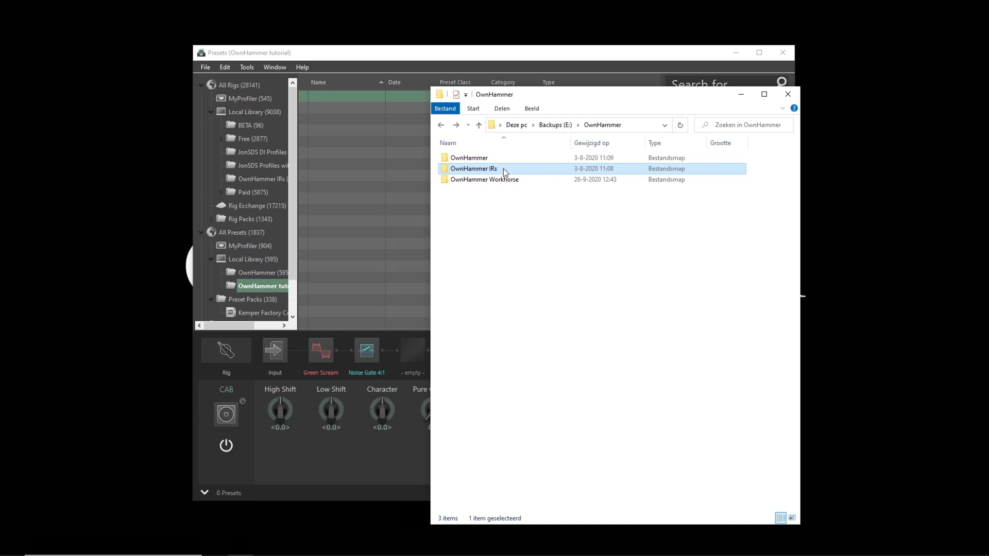
Step: Browse OwnHammer IRs > Heavy Hitters I > Single Cabs > 412 ORN V30 in File Explorer
{"action": "double_click", "coordinate": [472, 169]}
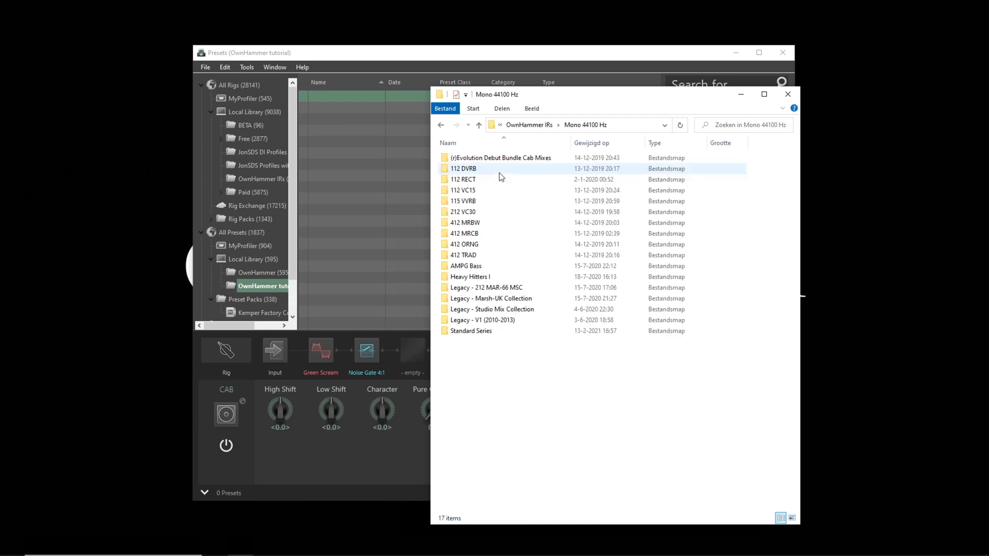
{"action": "double_click", "coordinate": [470, 276]}
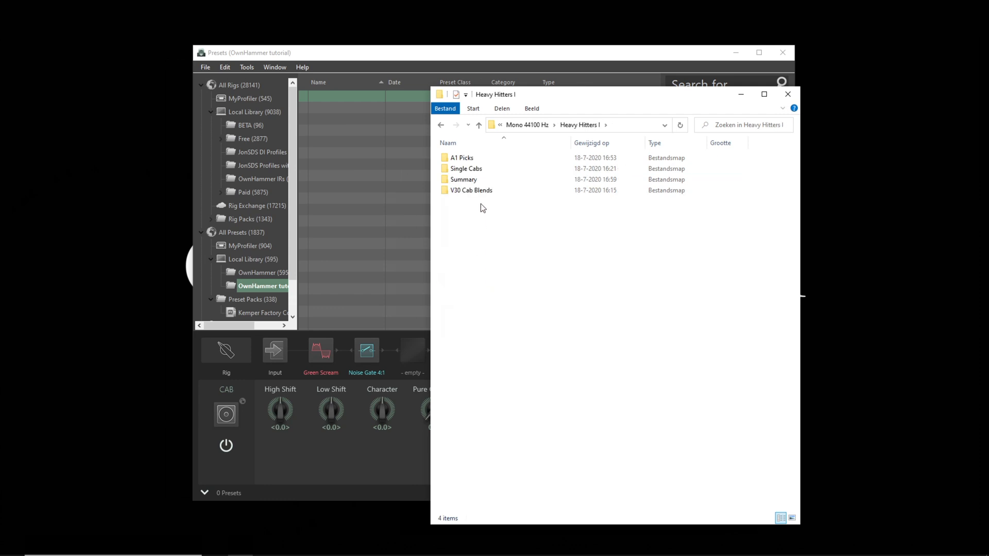
{"action": "double_click", "coordinate": [467, 168]}
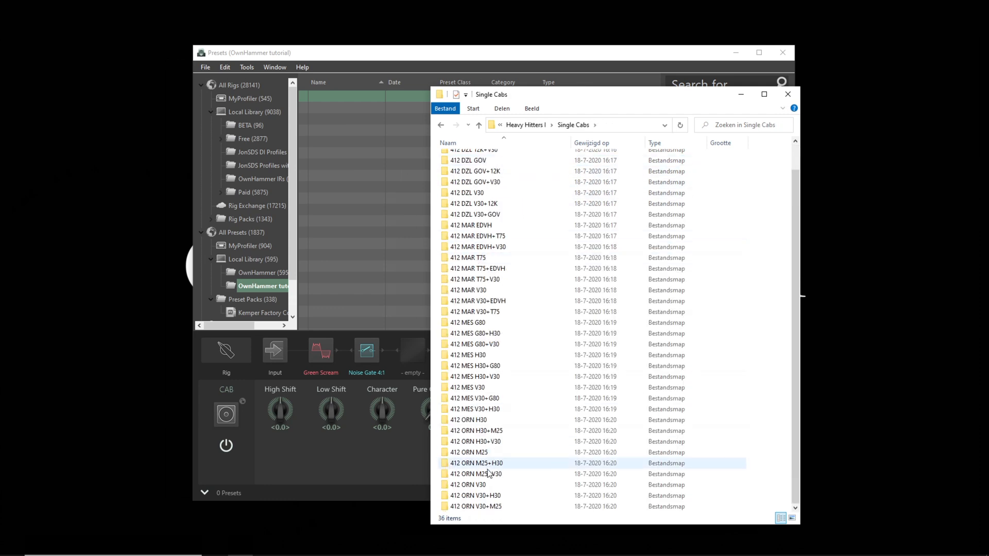
{"action": "double_click", "coordinate": [469, 485]}
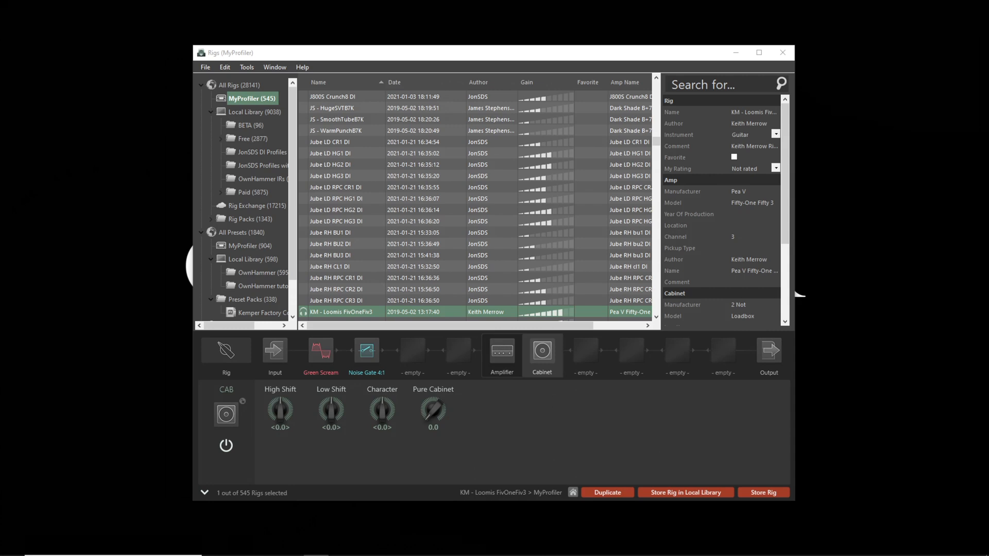
Step: Select the Jube RH RPC CR1 DI profile and load an OwnHammer 412 ORN V30 cab preset
{"action": "left_click", "coordinate": [340, 278]}
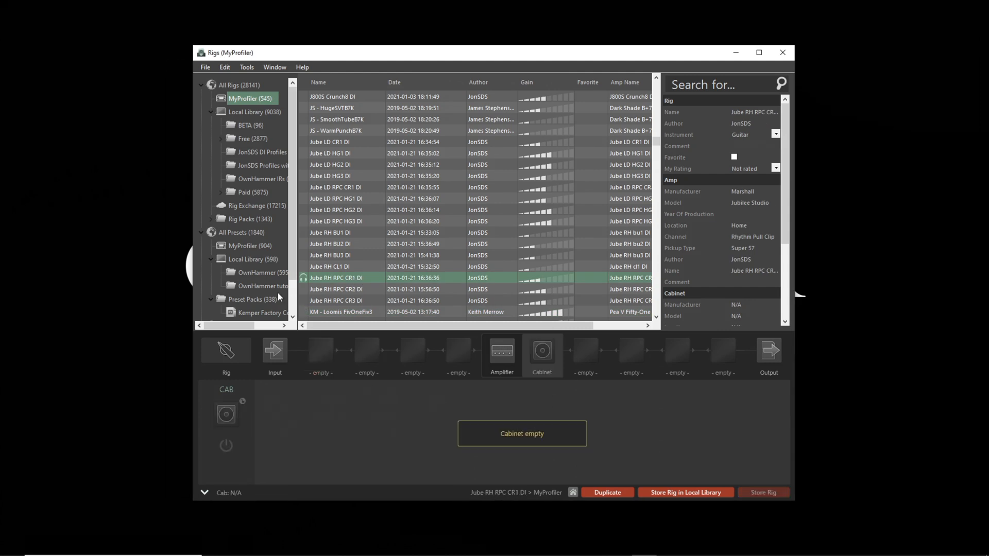
{"action": "left_click", "coordinate": [263, 286]}
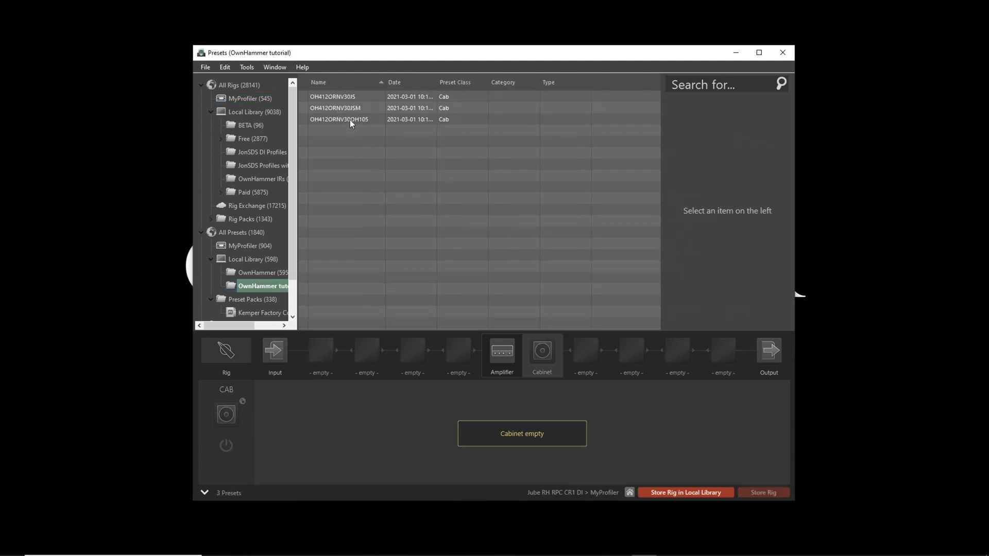
{"action": "left_click", "coordinate": [339, 119]}
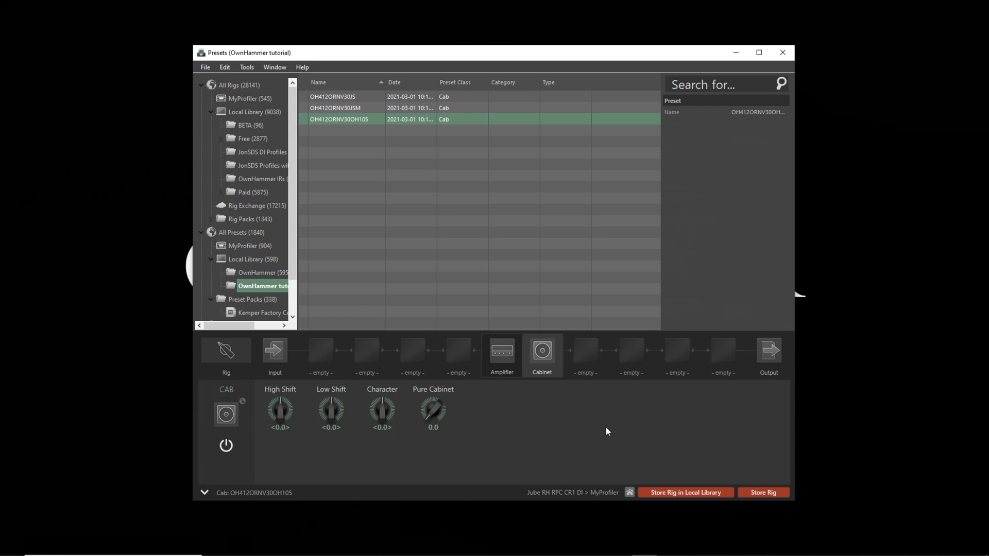
{"action": "left_click", "coordinate": [332, 96]}
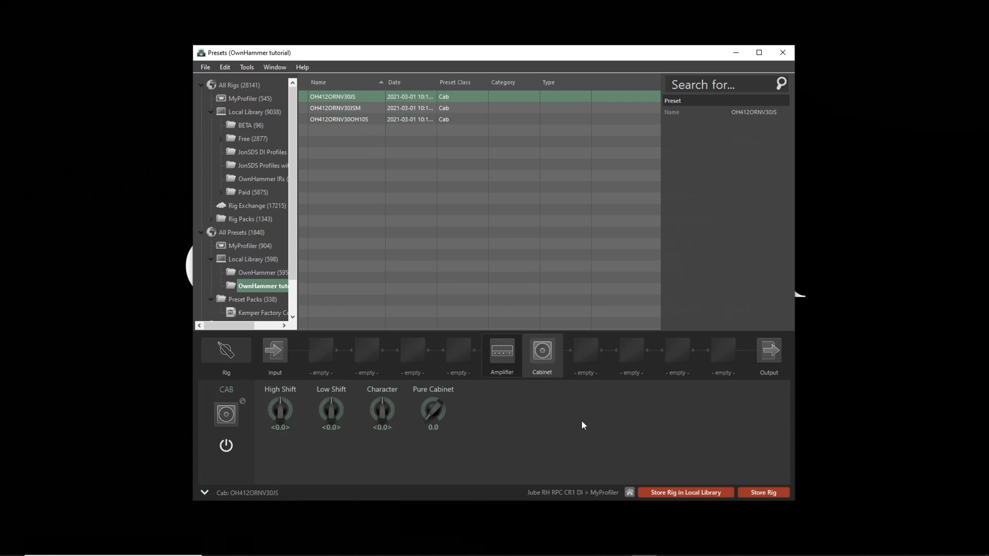
{"action": "mouse_move", "coordinate": [590, 434]}
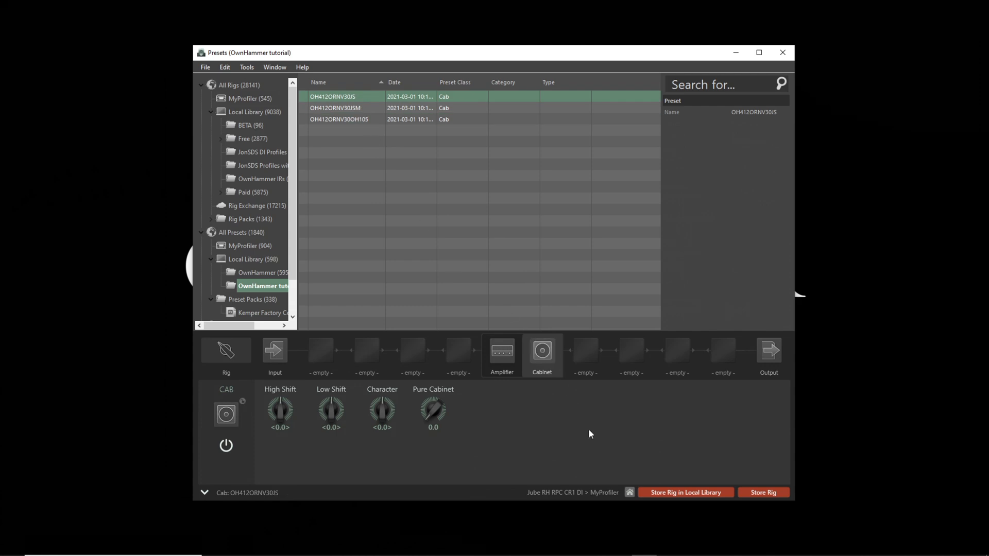